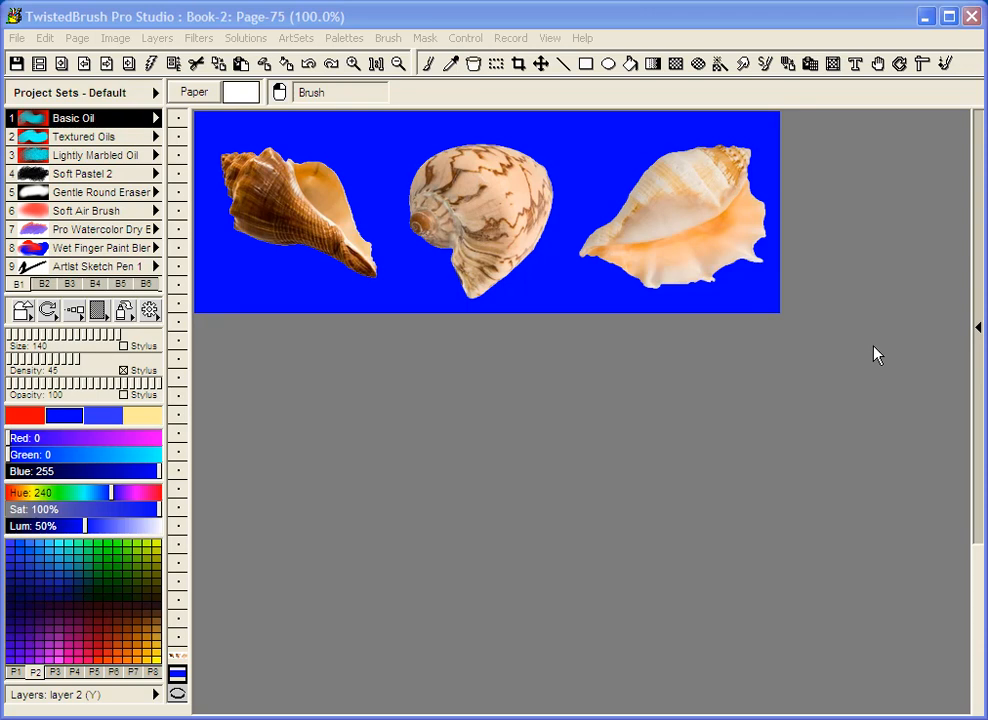
{"action": "mouse_move", "coordinate": [870, 361]}
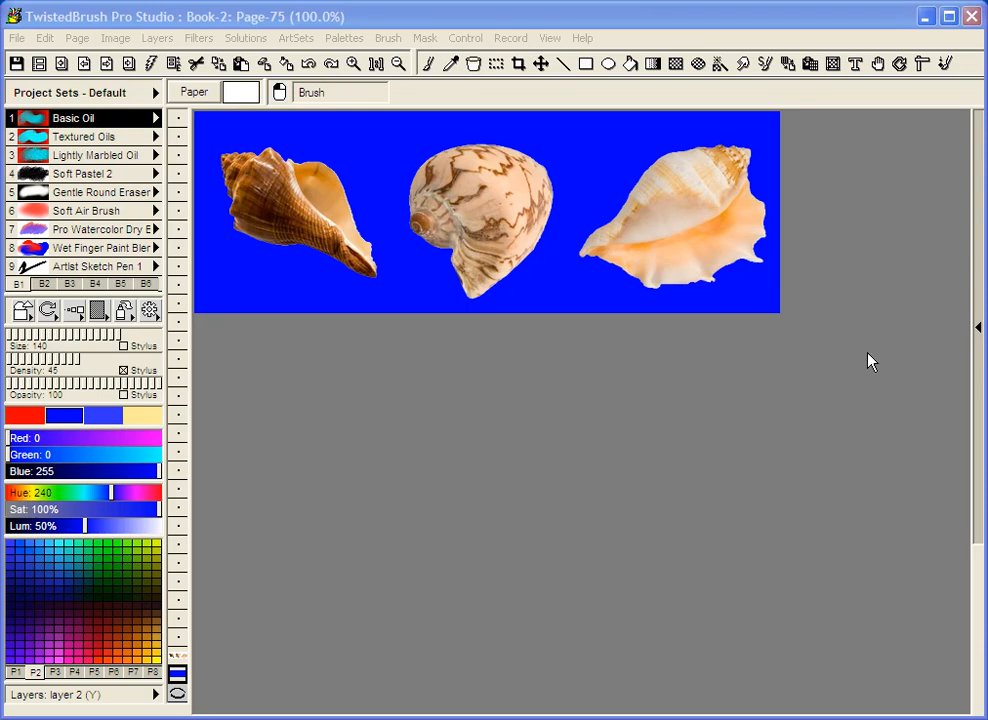
{"action": "mouse_move", "coordinate": [872, 361]}
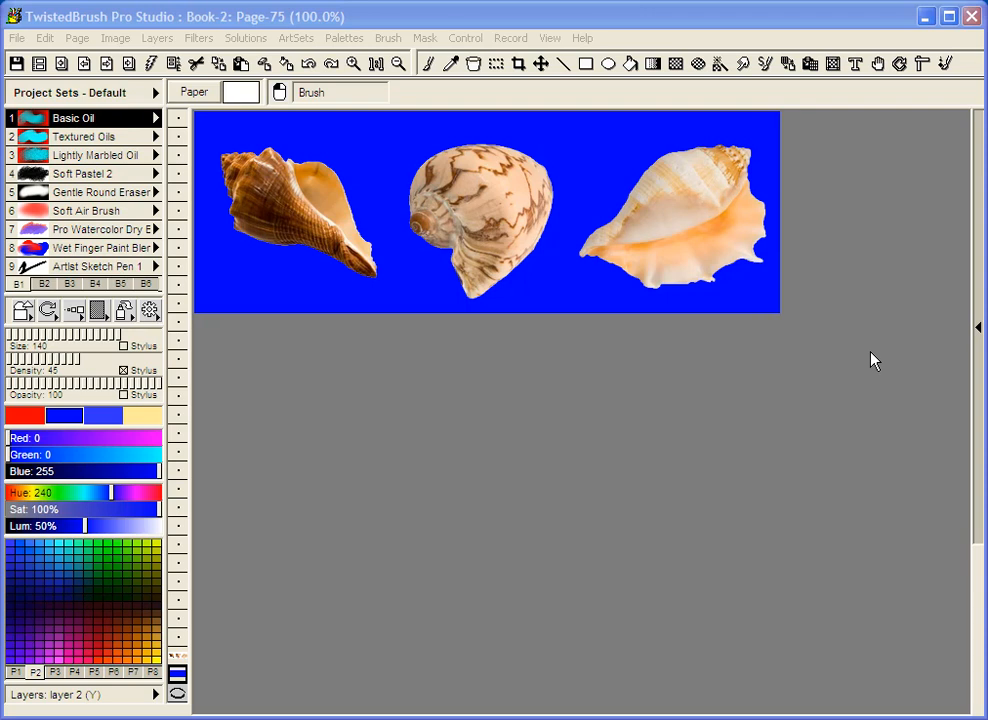
{"action": "mouse_move", "coordinate": [868, 363]}
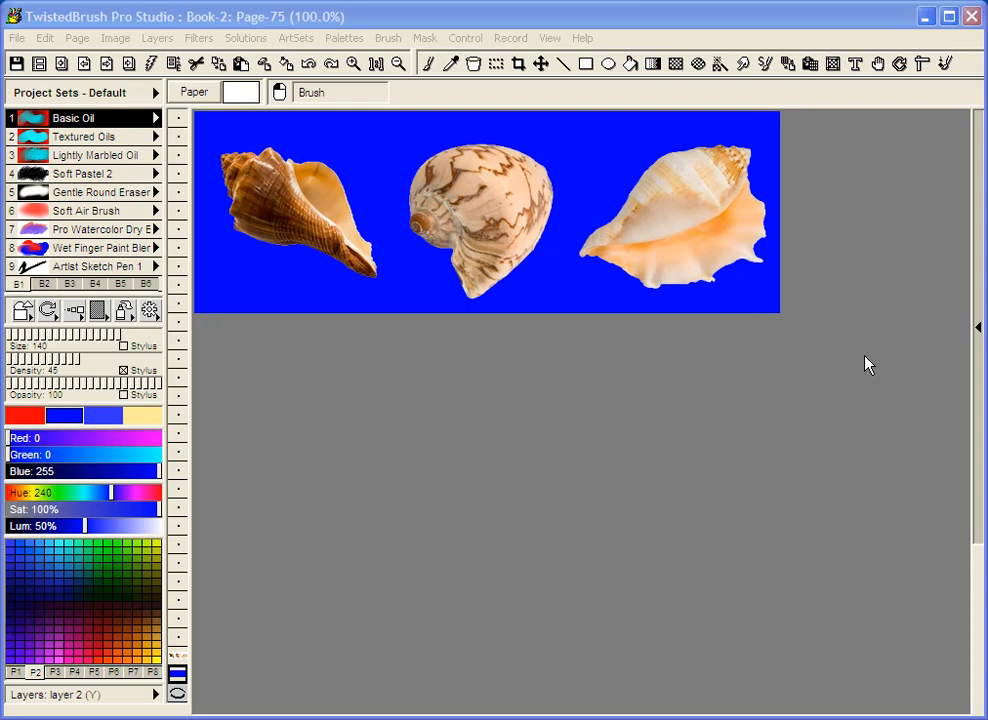
{"action": "mouse_move", "coordinate": [645, 390]}
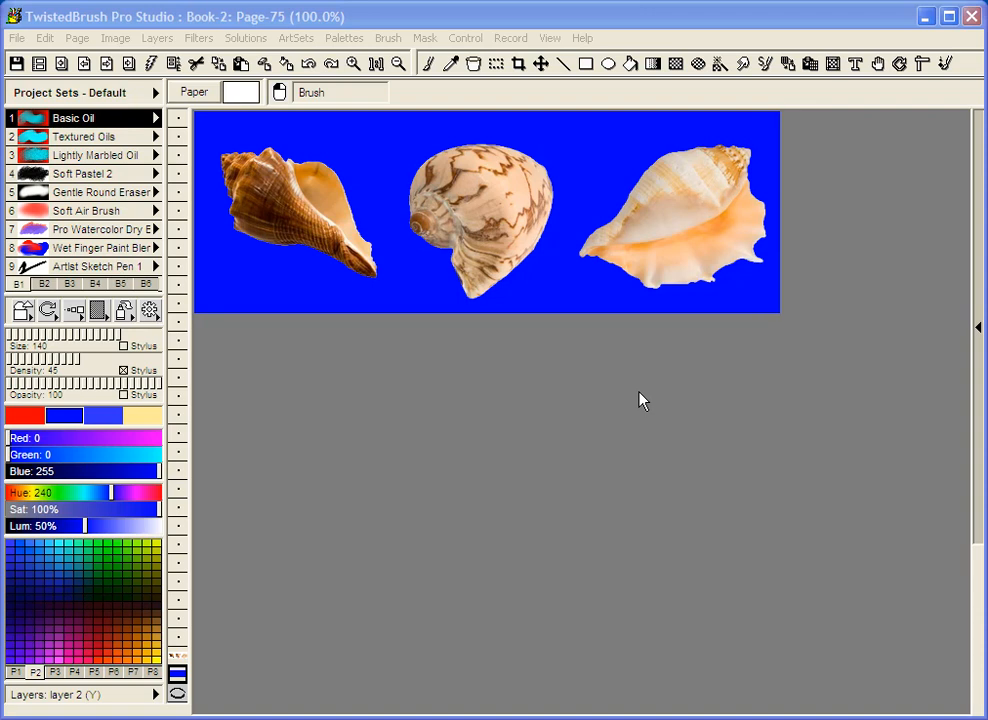
{"action": "mouse_move", "coordinate": [631, 405]}
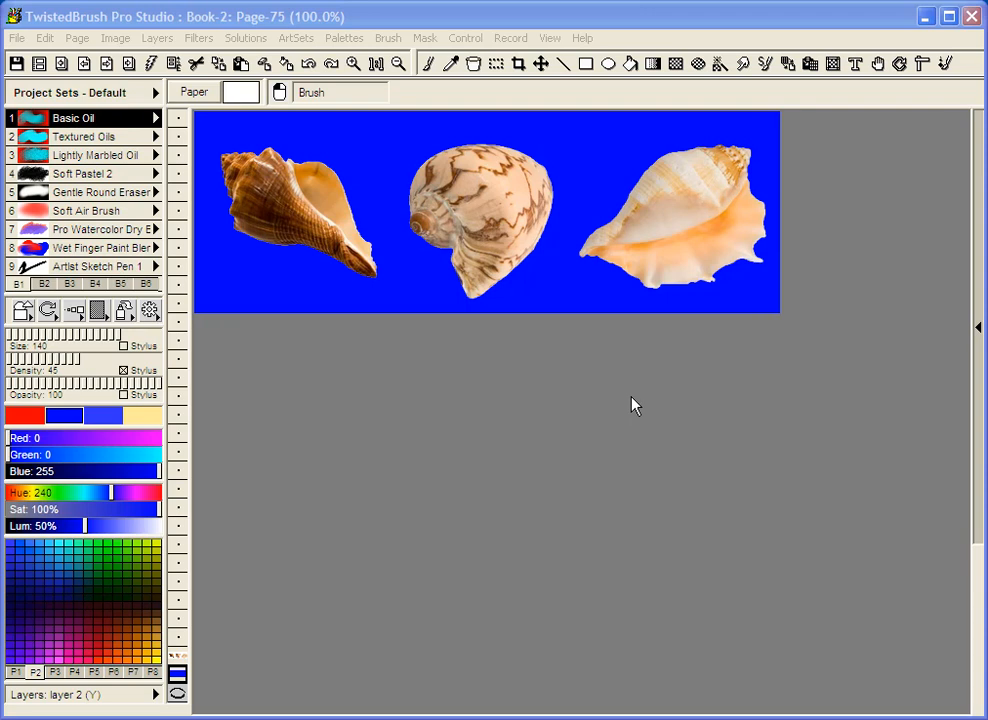
{"action": "mouse_move", "coordinate": [587, 398]}
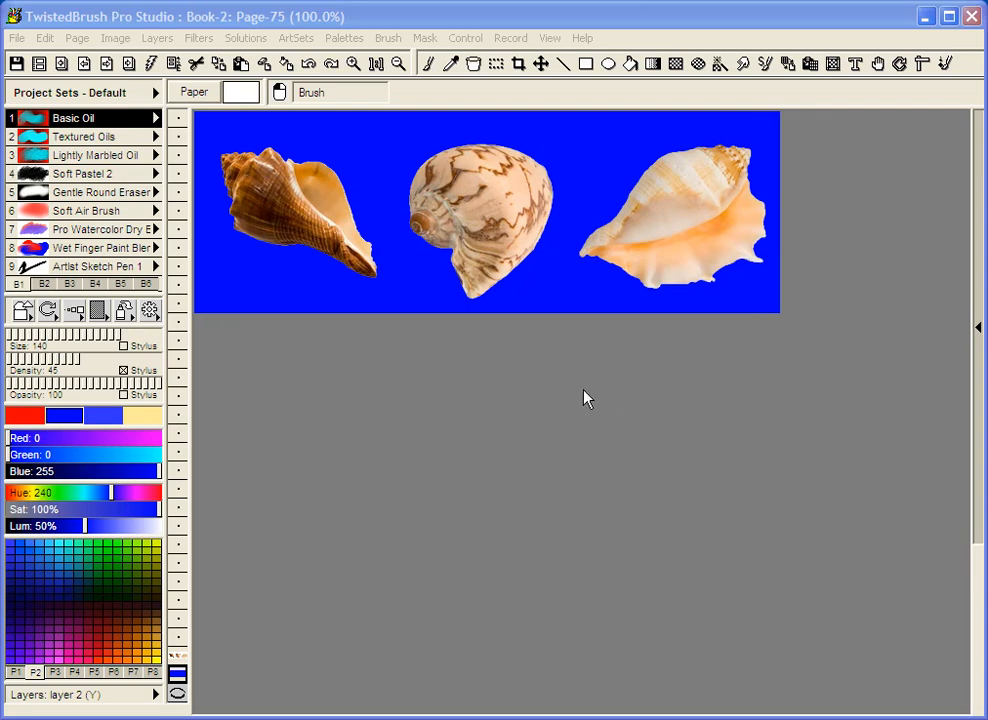
{"action": "mouse_move", "coordinate": [584, 427]}
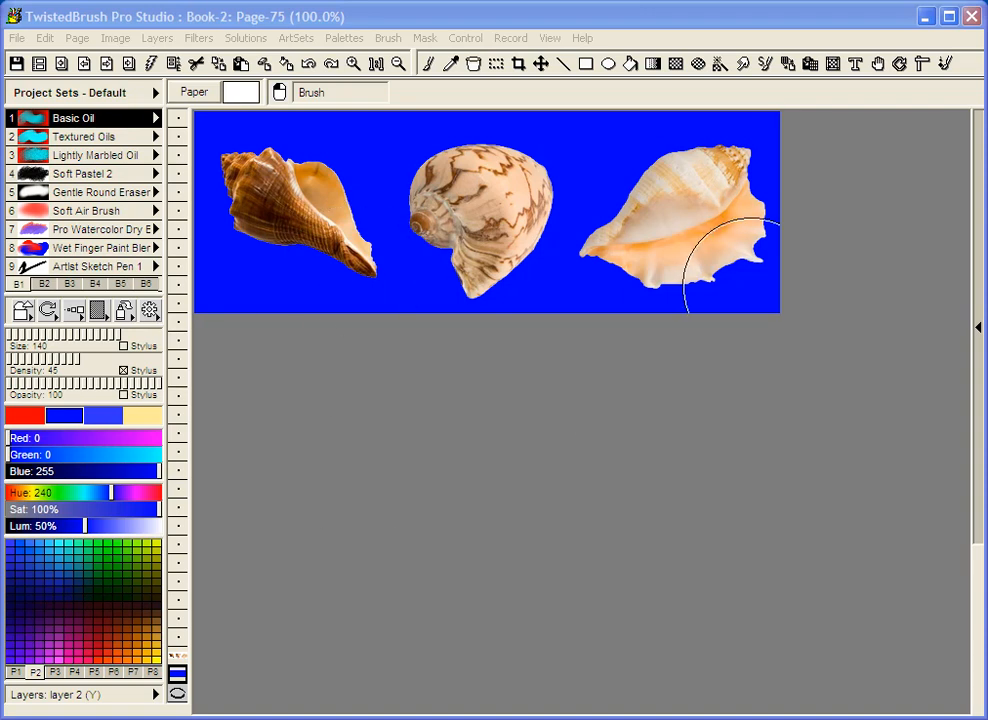
{"action": "mouse_move", "coordinate": [593, 345]}
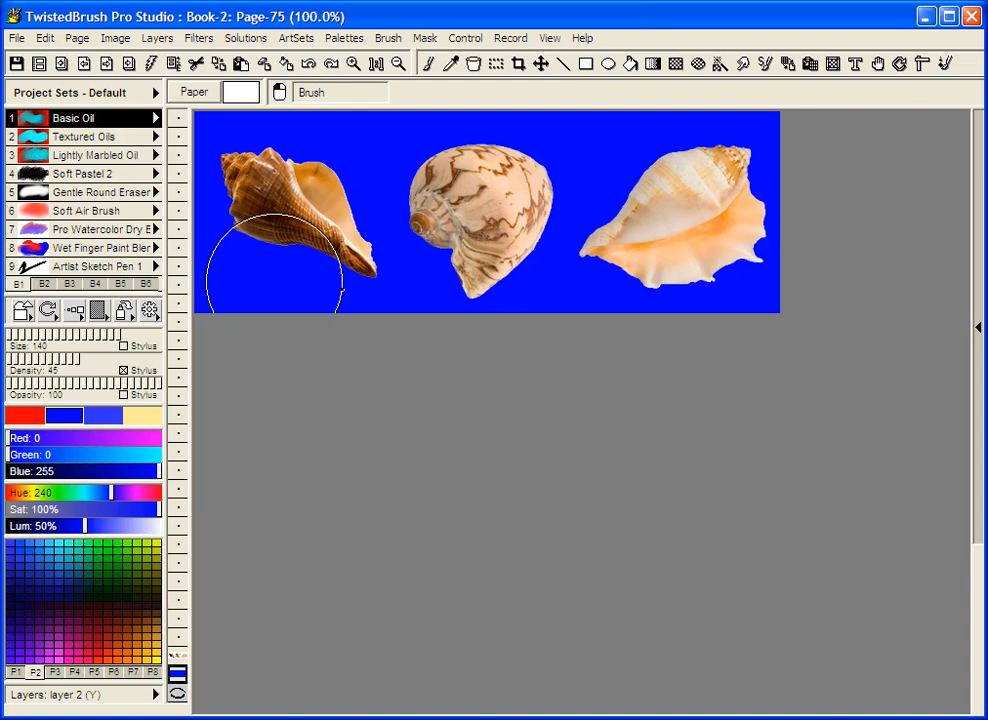
{"action": "mouse_move", "coordinate": [645, 175]}
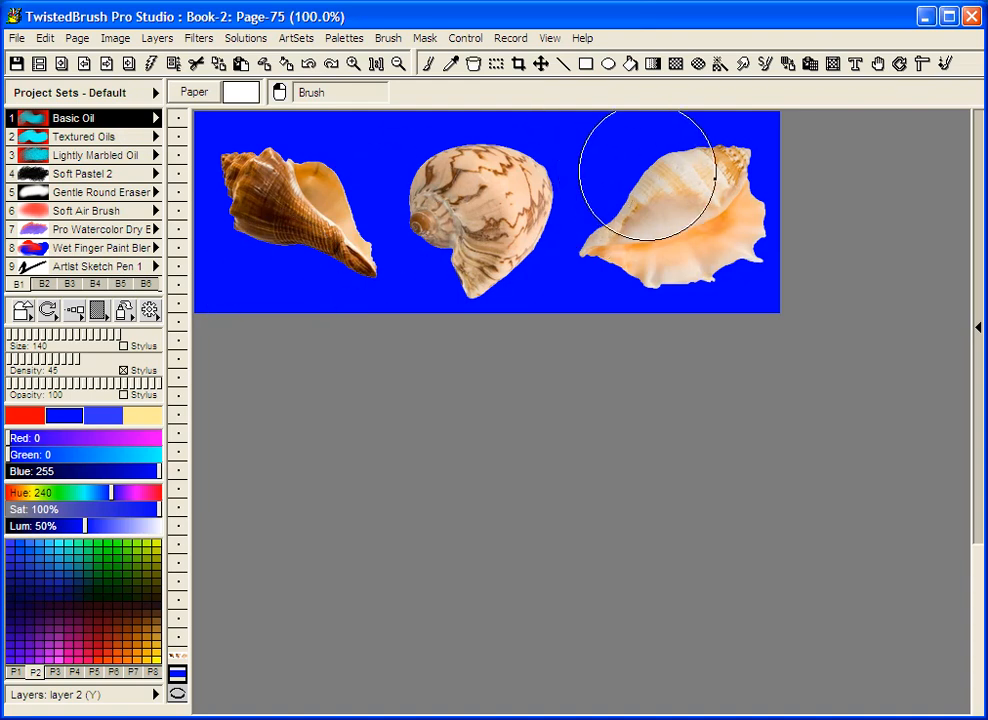
{"action": "mouse_move", "coordinate": [660, 175]}
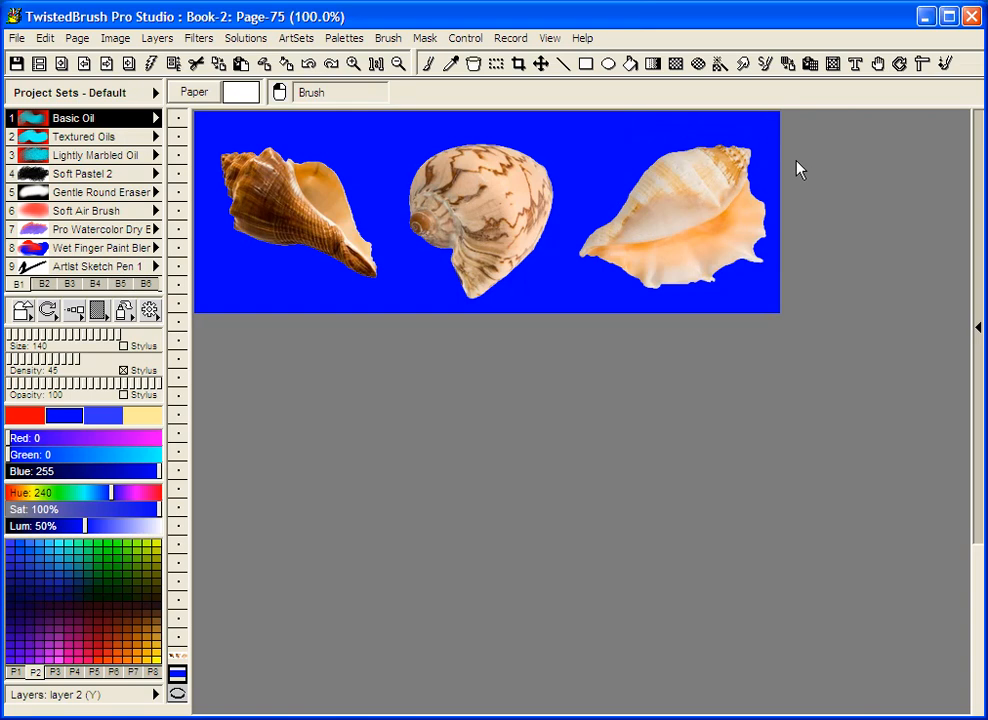
{"action": "mouse_move", "coordinate": [727, 203]}
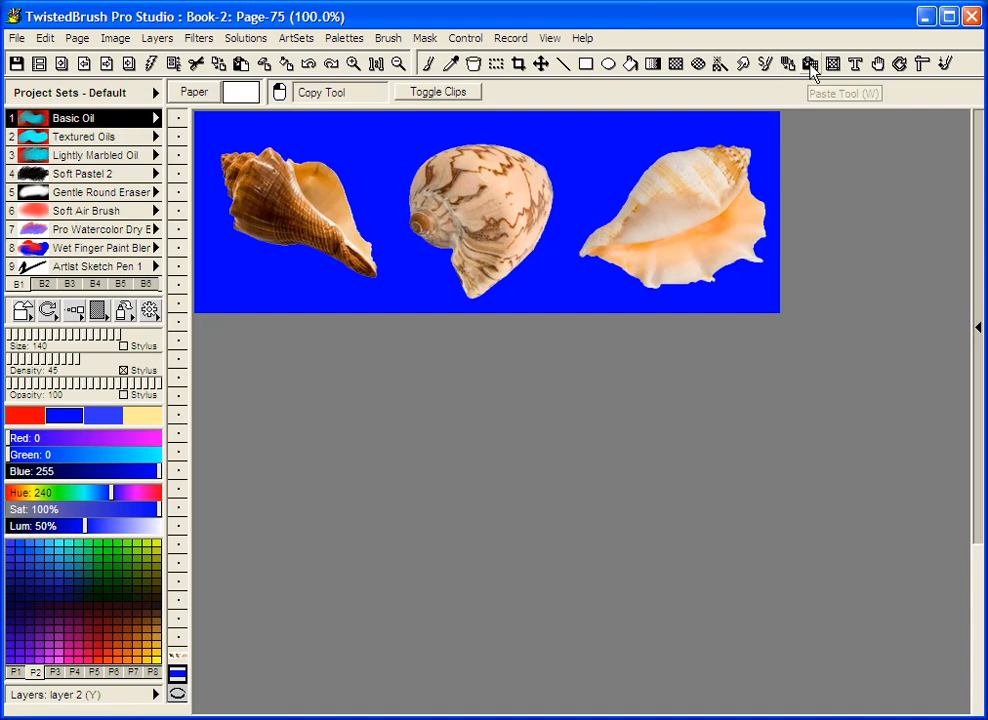
Step: Hide and reshow the Bank 2 Clips panel via View > Toggle Clip Panel, ending on the Copy Tool
{"action": "left_click", "coordinate": [809, 63]}
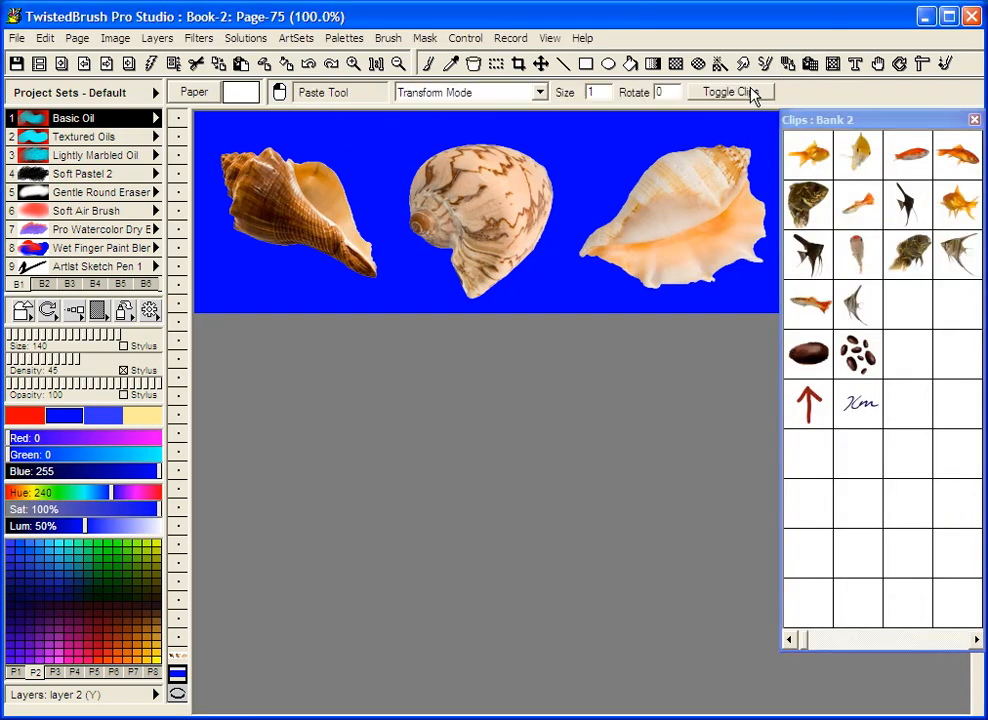
{"action": "left_click", "coordinate": [549, 38]}
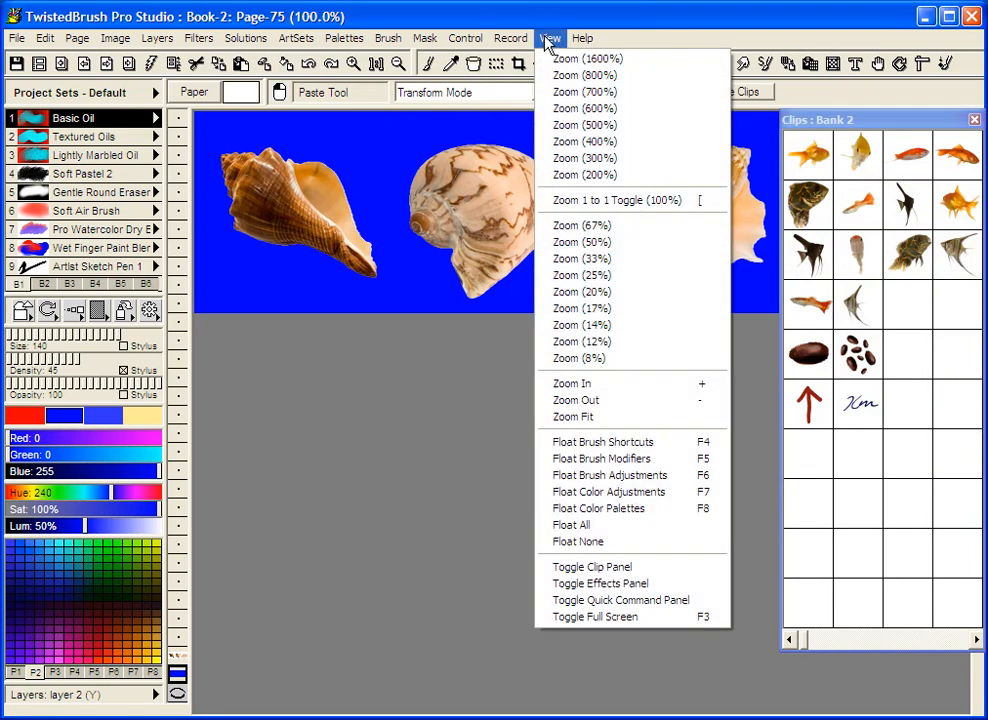
{"action": "mouse_move", "coordinate": [591, 566]}
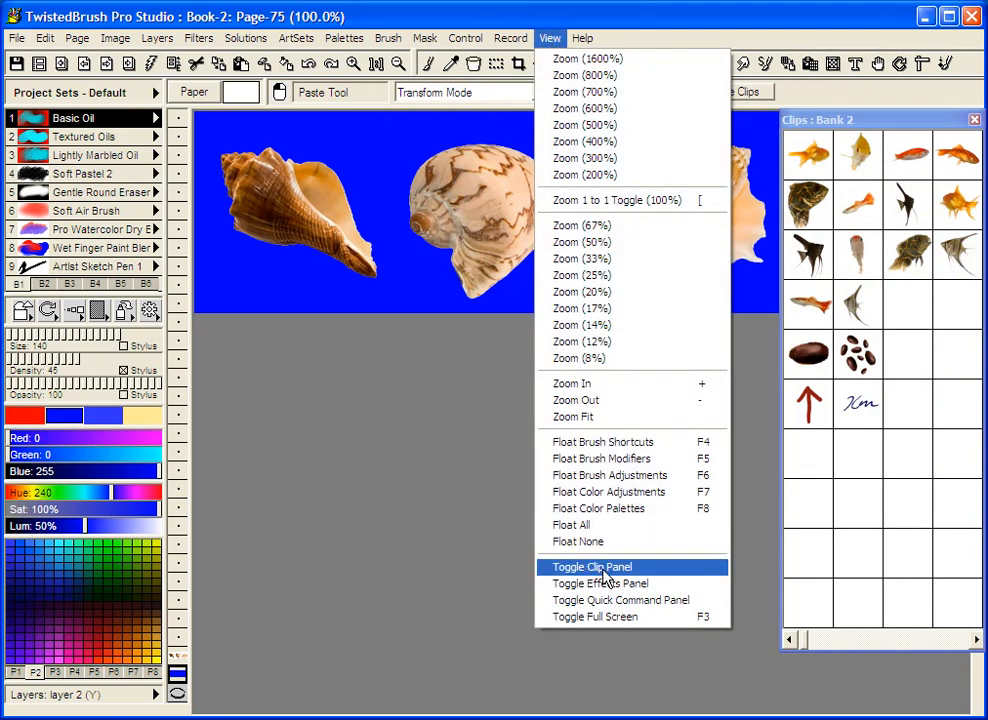
{"action": "left_click", "coordinate": [590, 567]}
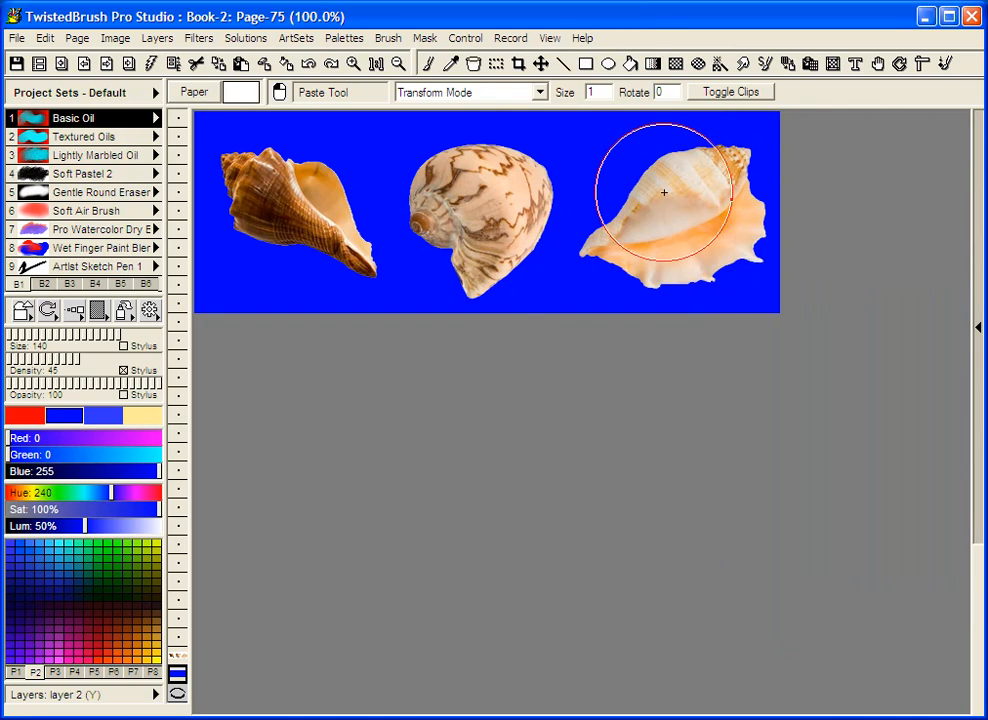
{"action": "left_click", "coordinate": [730, 91]}
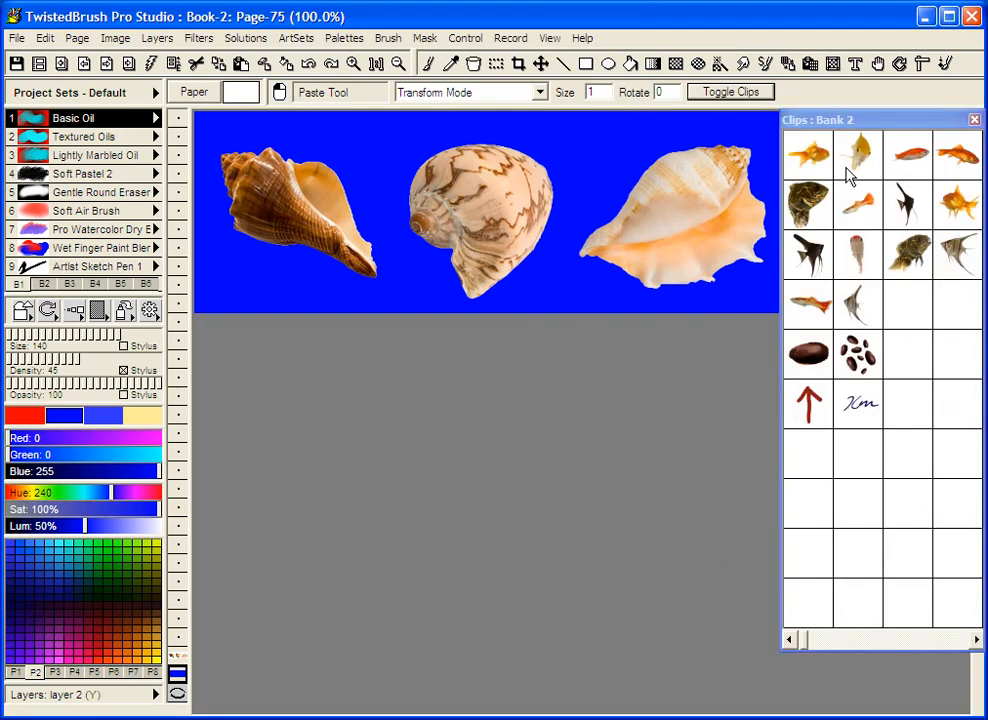
{"action": "mouse_move", "coordinate": [860, 200]}
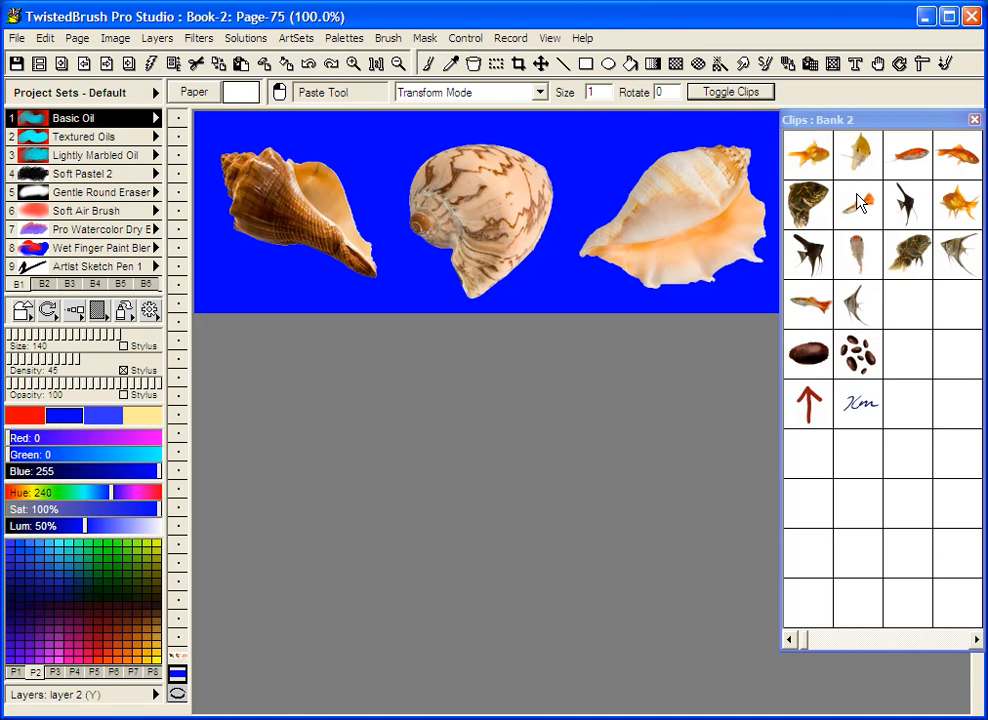
{"action": "mouse_move", "coordinate": [878, 189]}
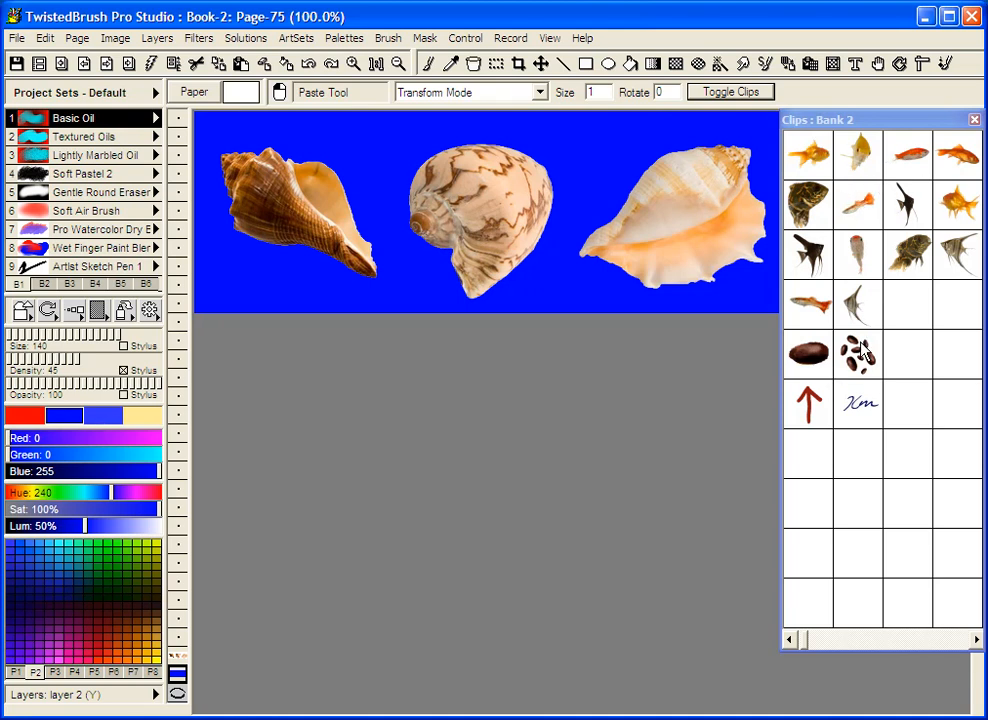
{"action": "mouse_move", "coordinate": [826, 373]}
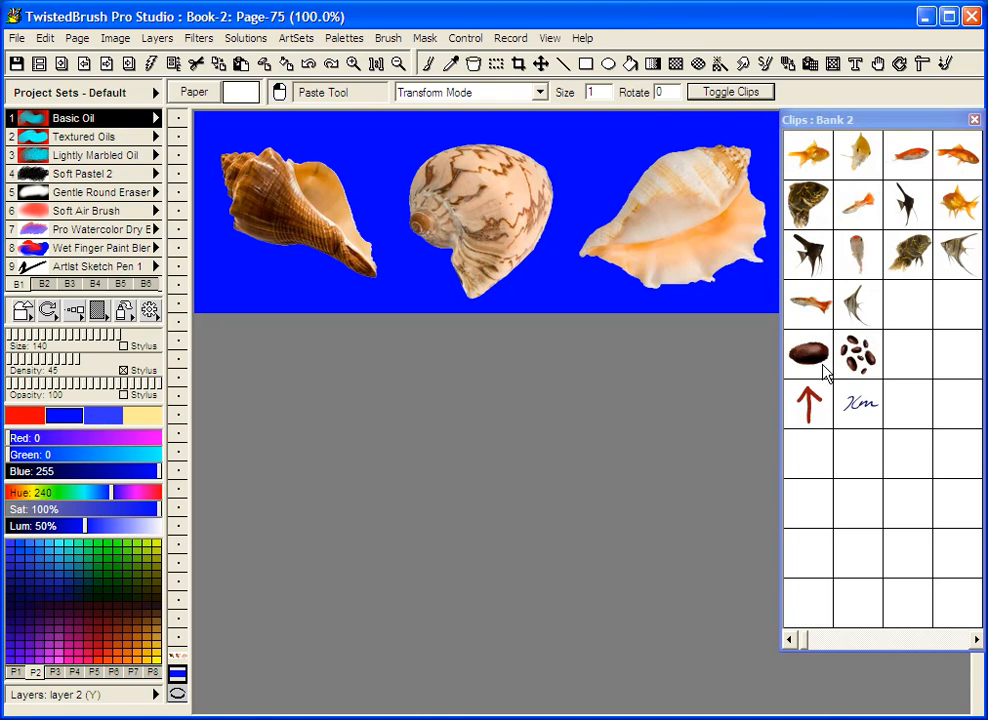
{"action": "mouse_move", "coordinate": [810, 82]}
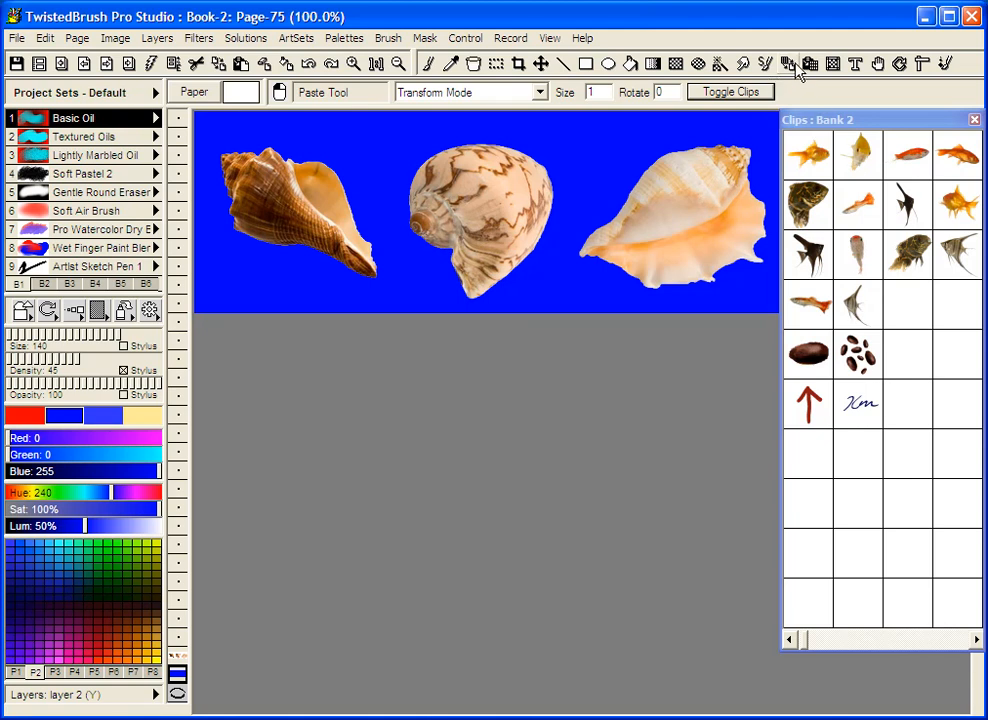
{"action": "left_click", "coordinate": [789, 63]}
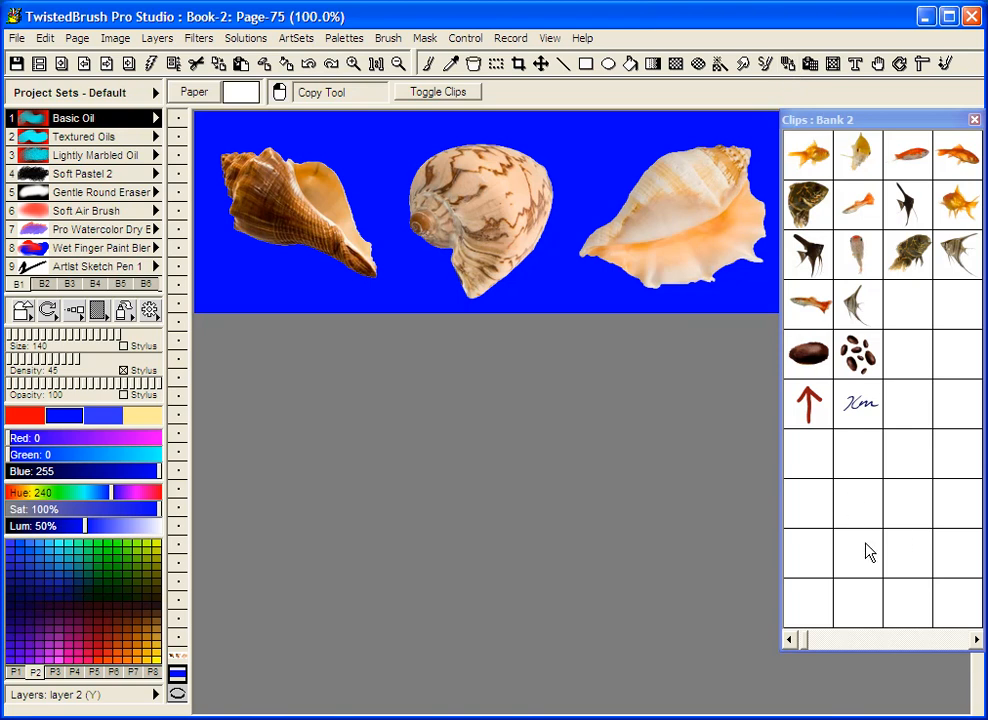
{"action": "mouse_move", "coordinate": [844, 443]}
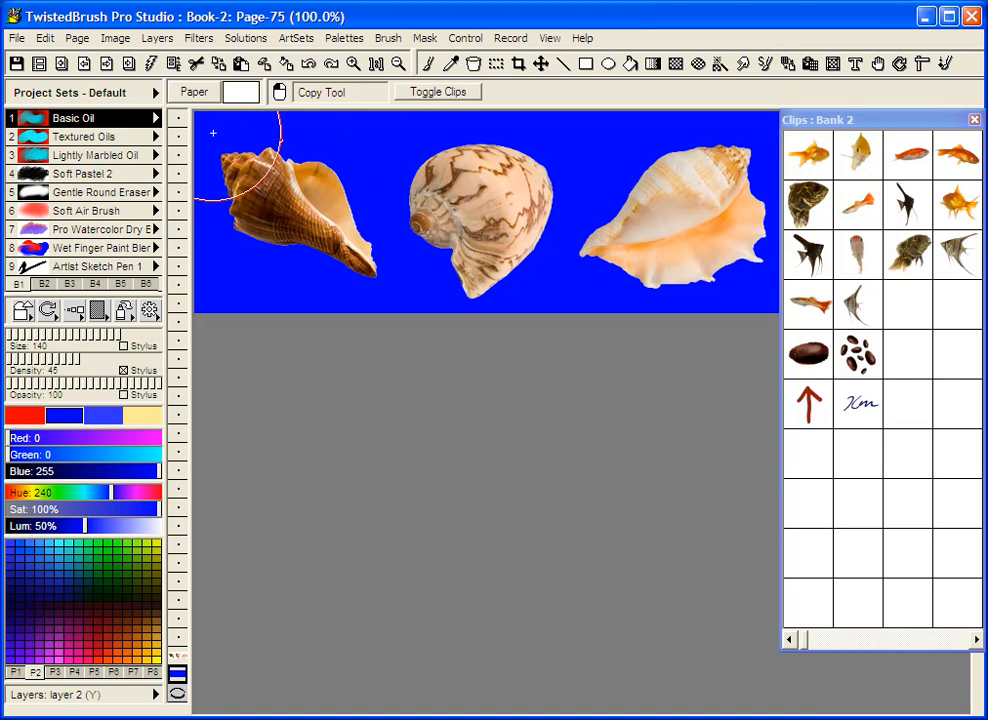
Step: Copy the brown left conch and the patterned round shell into Bank 2 clips
{"action": "left_click_drag", "start_coordinate": [212, 133], "coordinate": [390, 300]}
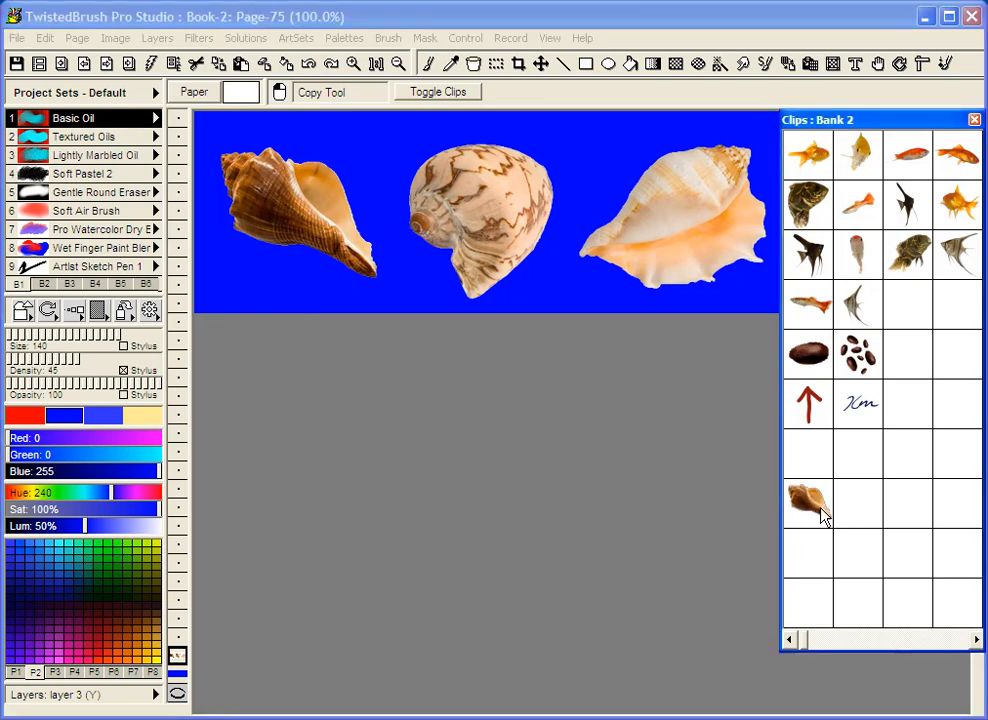
{"action": "mouse_move", "coordinate": [835, 515]}
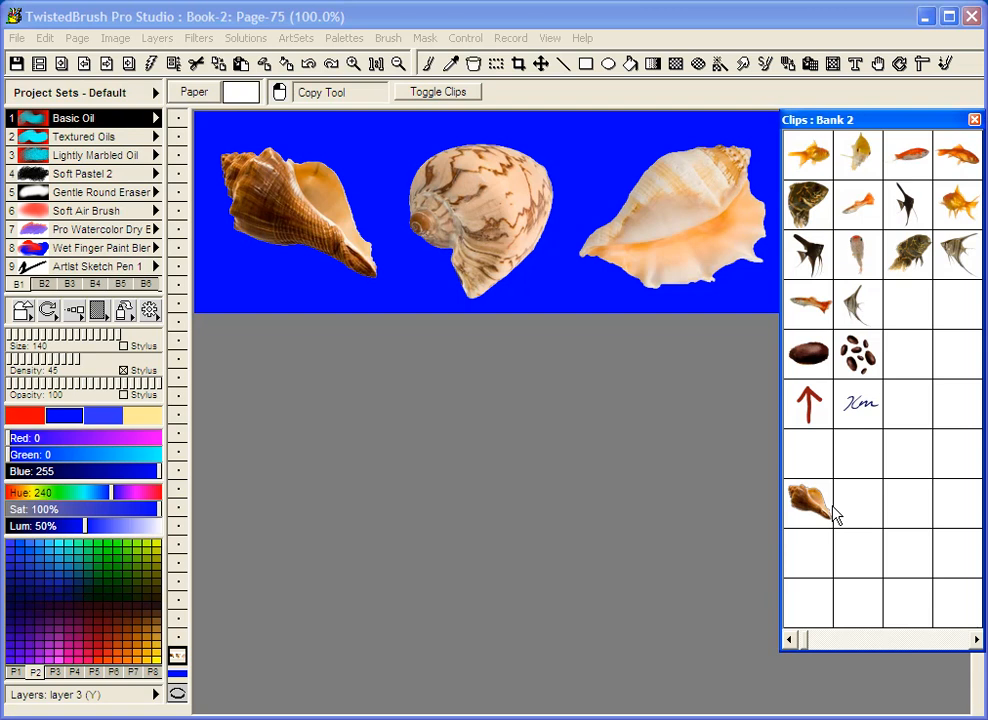
{"action": "mouse_move", "coordinate": [823, 515]}
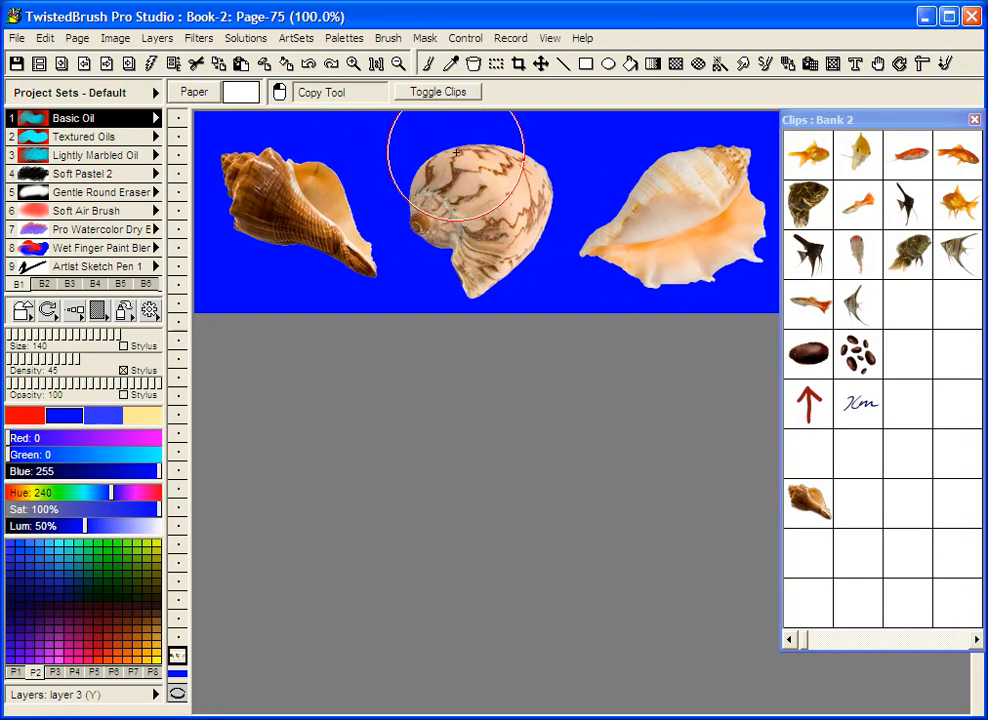
{"action": "mouse_move", "coordinate": [395, 136]}
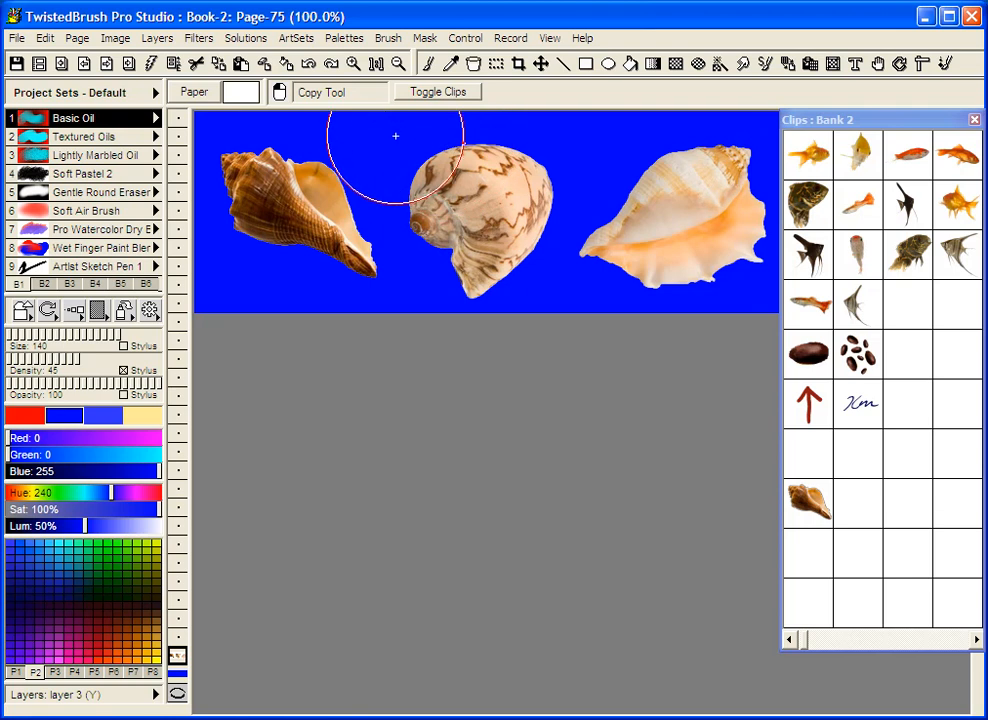
{"action": "left_click_drag", "start_coordinate": [395, 135], "coordinate": [562, 310]}
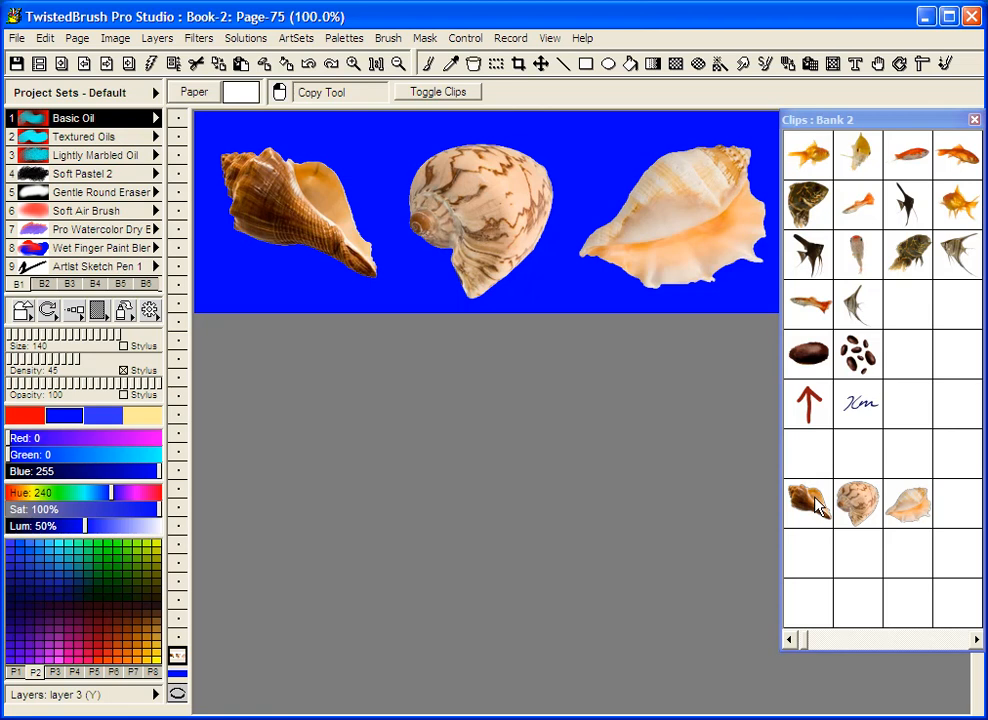
{"action": "mouse_move", "coordinate": [805, 530]}
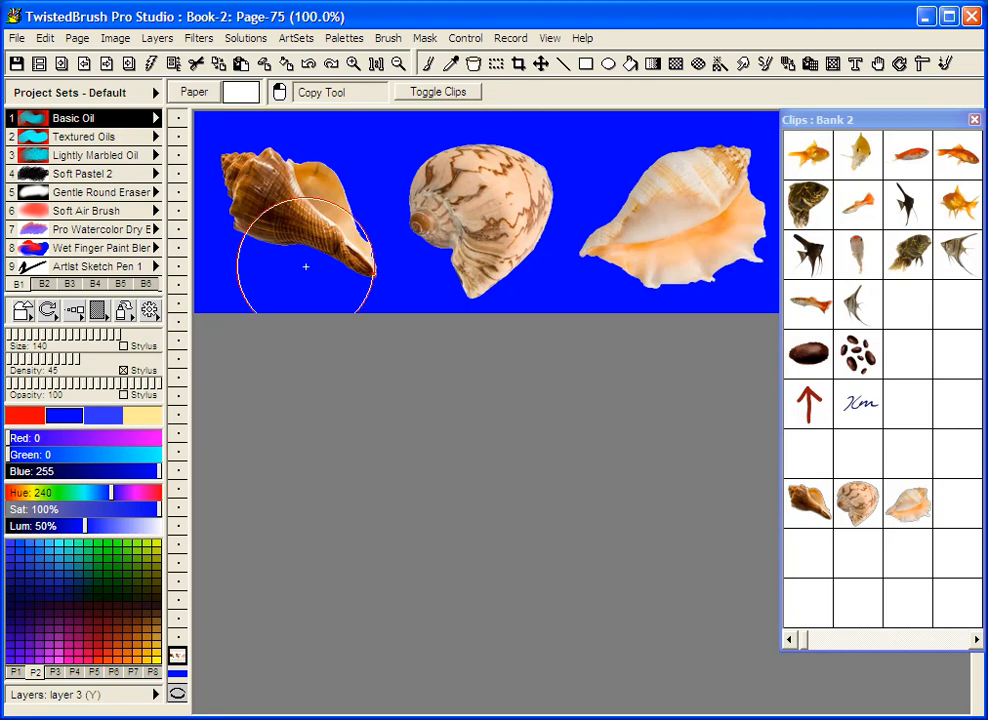
{"action": "mouse_move", "coordinate": [268, 195]}
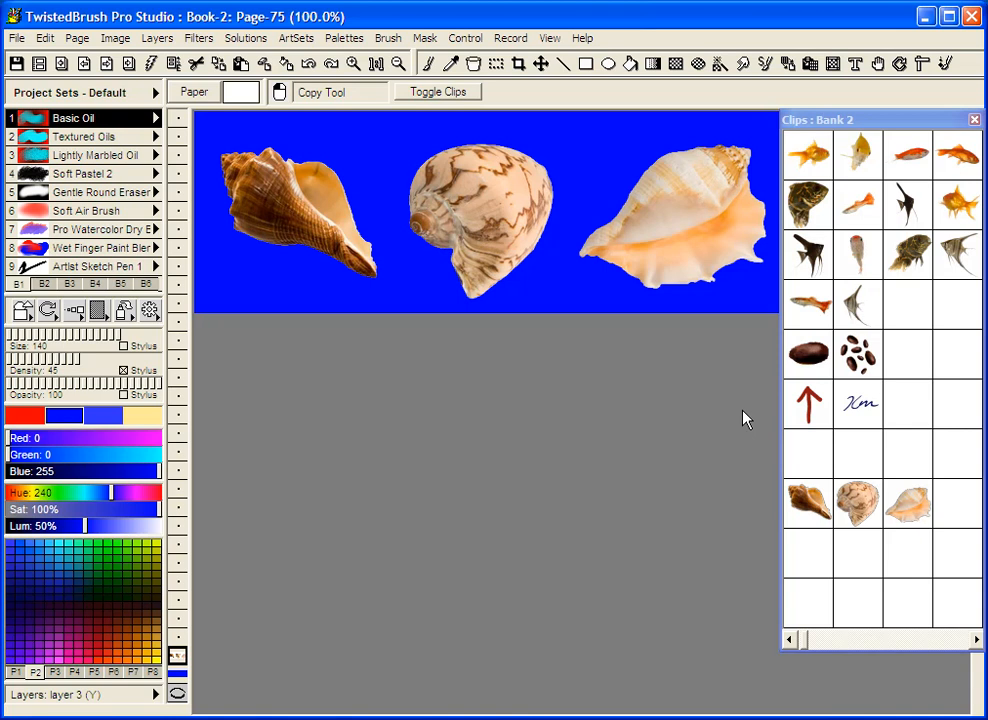
Step: Save two clips each capturing the whole row of three seashells
{"action": "left_click", "coordinate": [44, 38]}
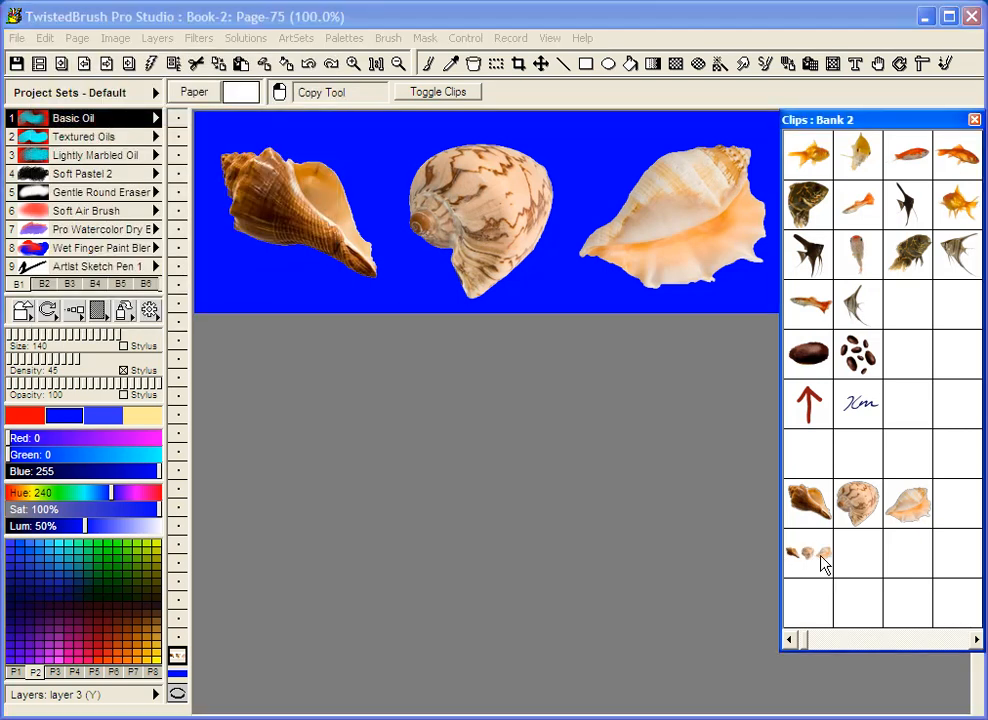
{"action": "mouse_move", "coordinate": [665, 407]}
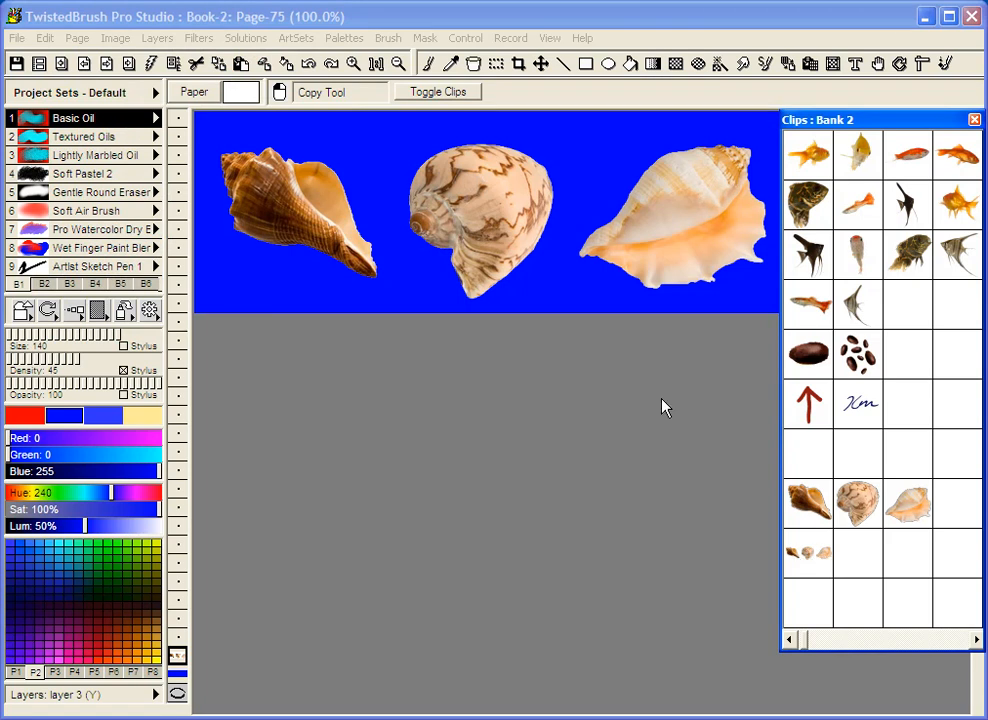
{"action": "left_click", "coordinate": [44, 38]}
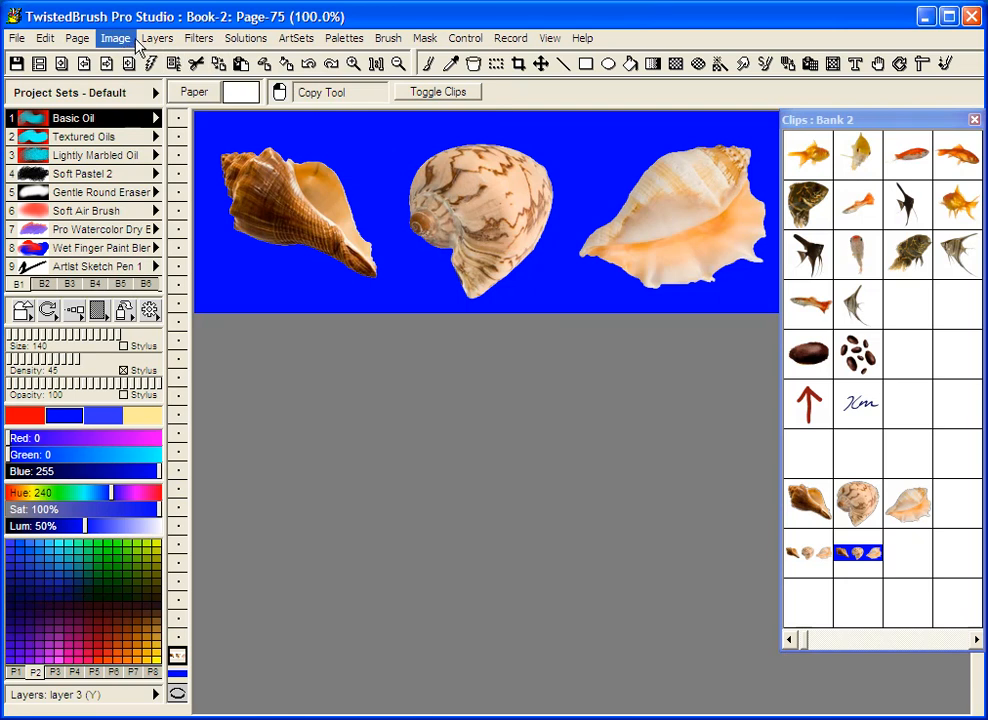
{"action": "mouse_move", "coordinate": [77, 38]}
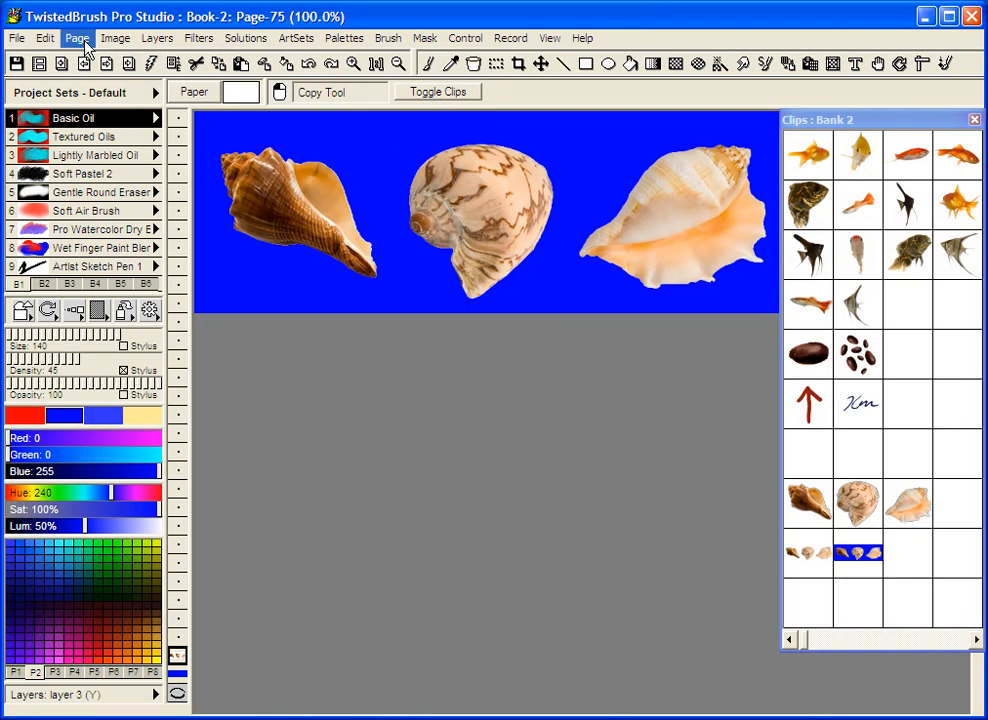
Step: Open the Page menu to clear the blue page
{"action": "left_click", "coordinate": [77, 38]}
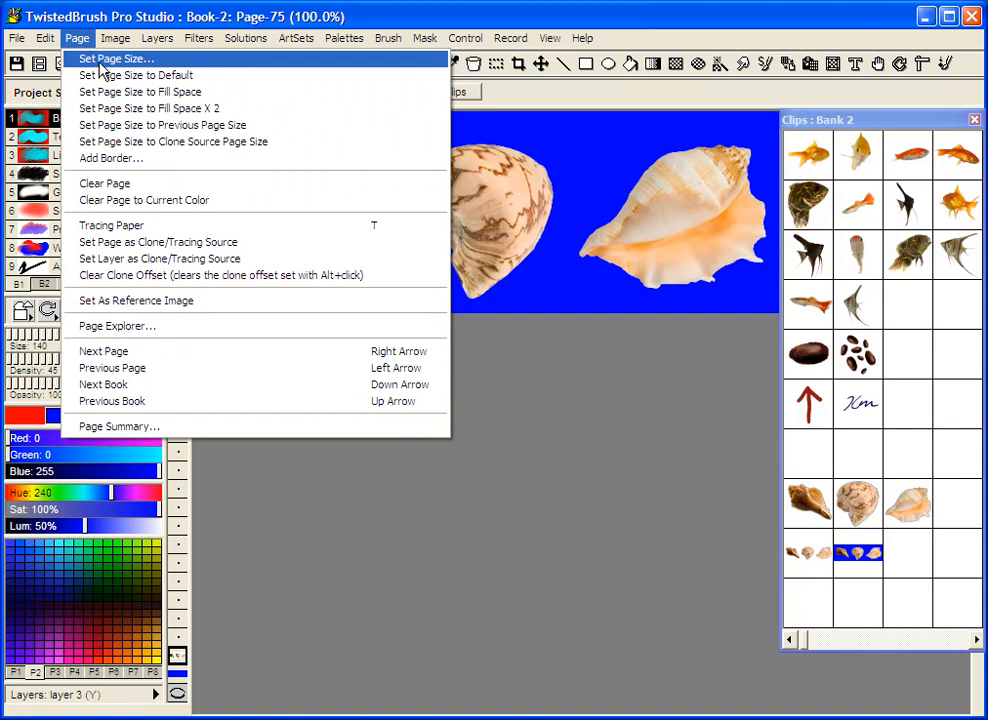
{"action": "mouse_move", "coordinate": [112, 80]}
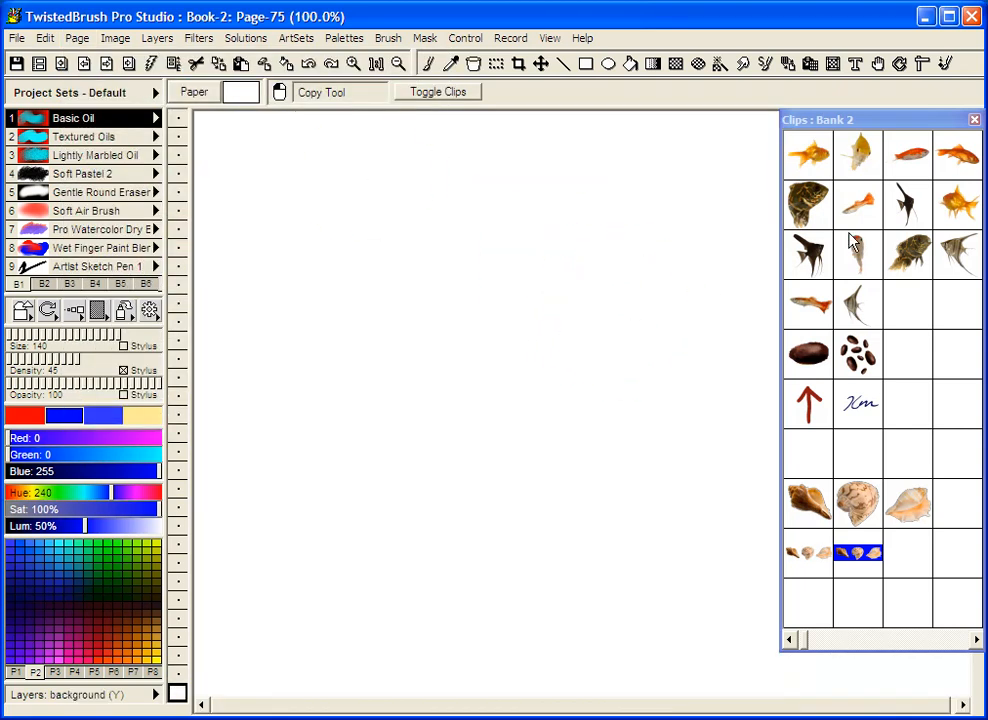
{"action": "mouse_move", "coordinate": [767, 75]}
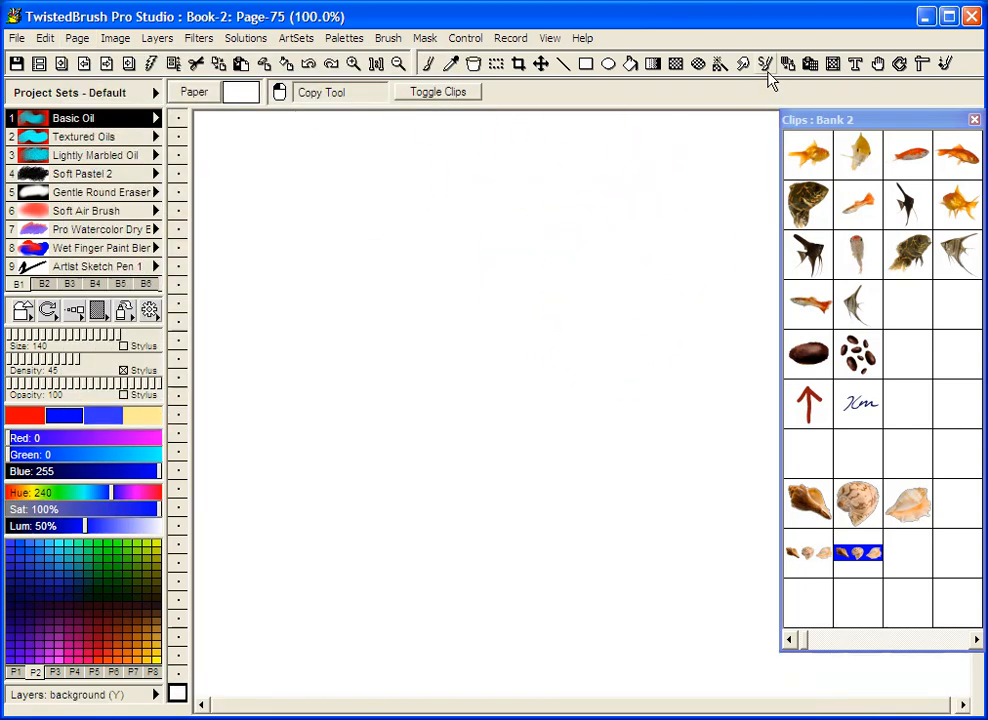
Step: Paste a small rotated patterned shell below centre and another resized, rotated shell
{"action": "left_click", "coordinate": [810, 63]}
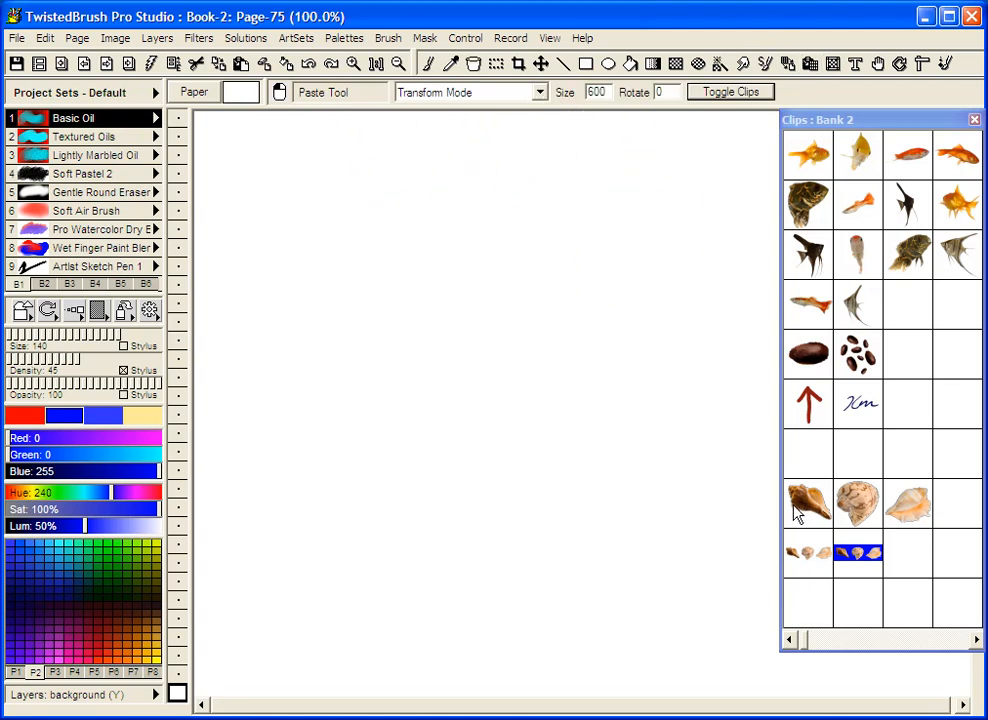
{"action": "mouse_move", "coordinate": [803, 483]}
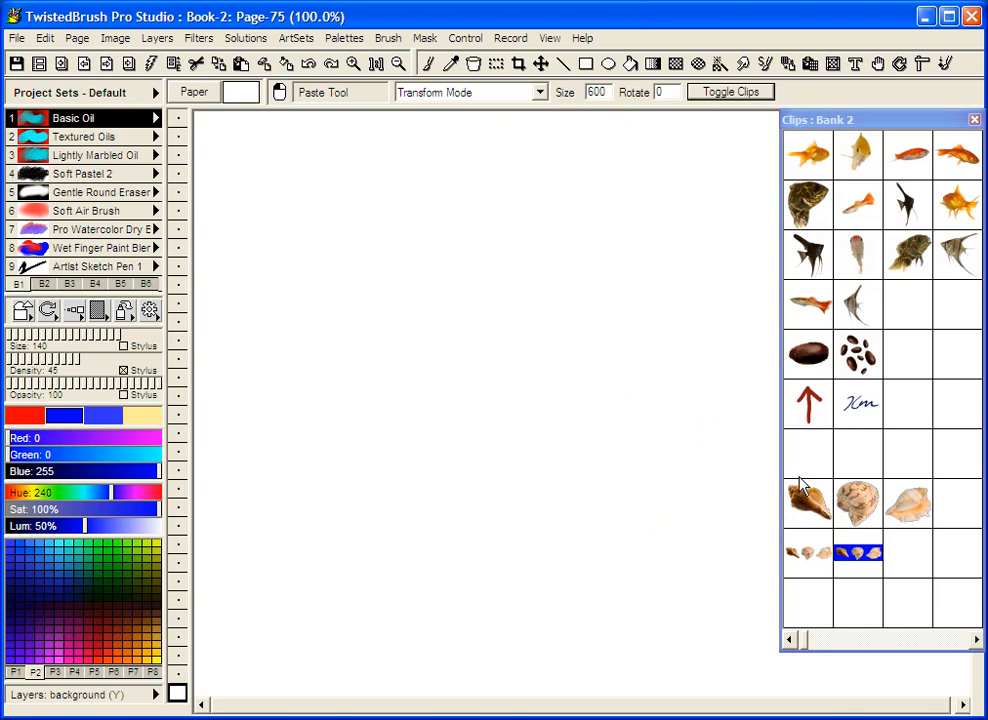
{"action": "mouse_move", "coordinate": [815, 472]}
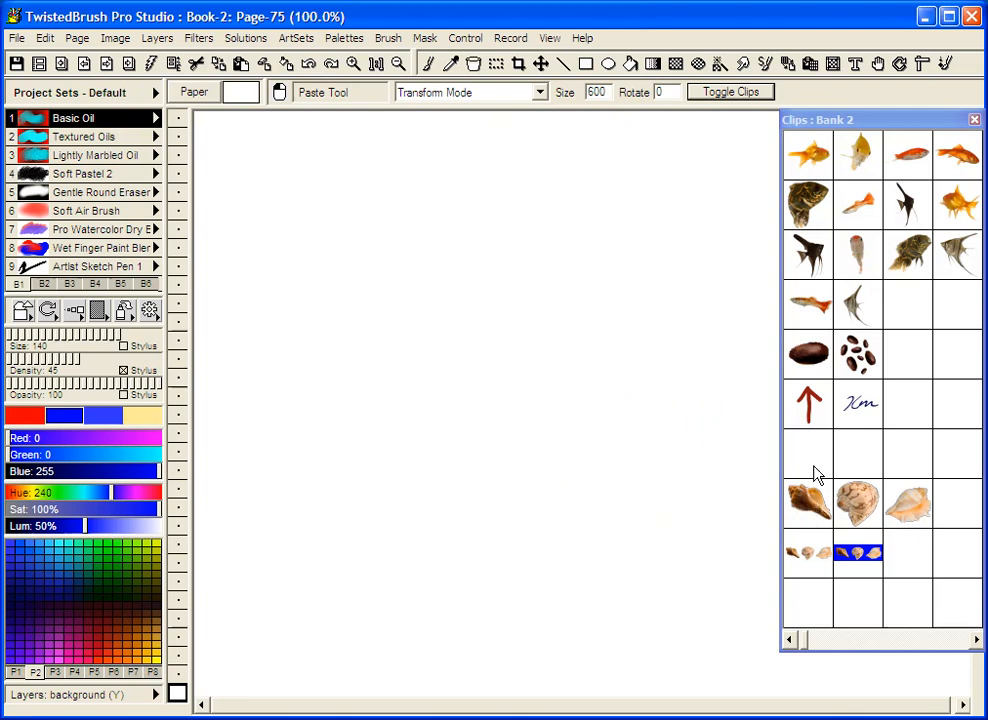
{"action": "mouse_move", "coordinate": [815, 510]}
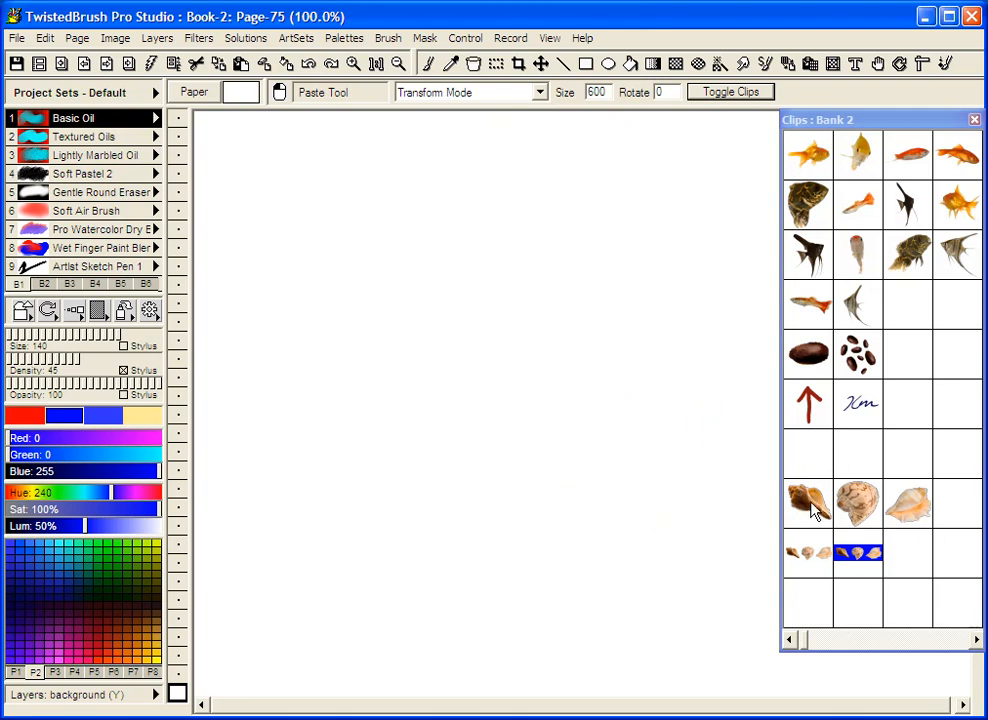
{"action": "mouse_move", "coordinate": [691, 176]}
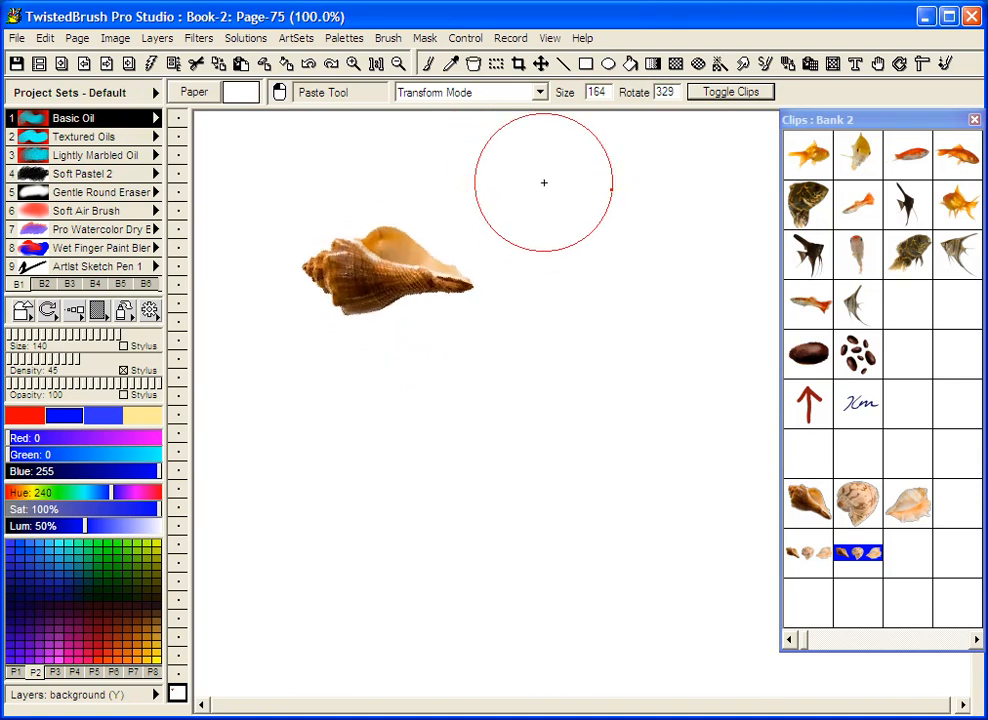
{"action": "left_click_drag", "start_coordinate": [544, 182], "coordinate": [529, 159]}
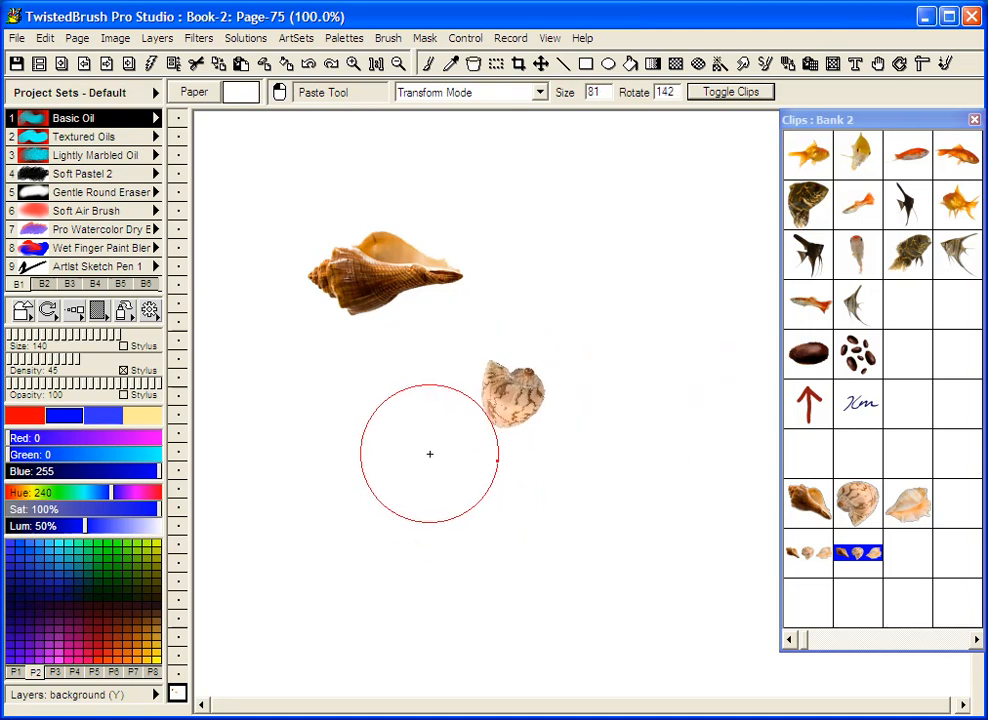
{"action": "left_click_drag", "start_coordinate": [430, 454], "coordinate": [512, 272]}
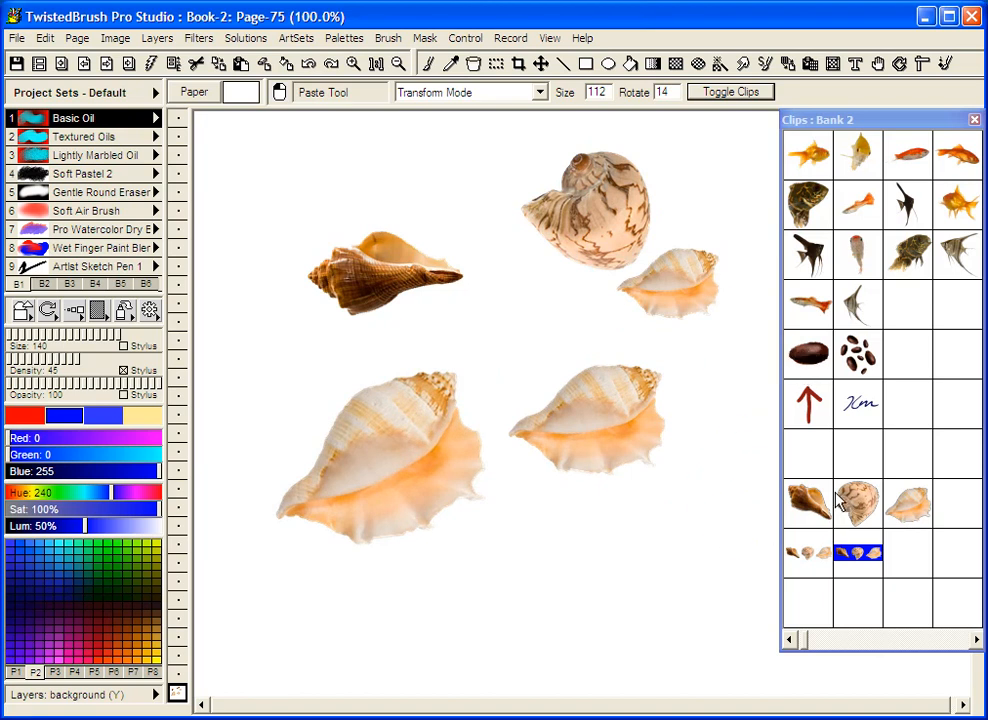
{"action": "mouse_move", "coordinate": [802, 375]}
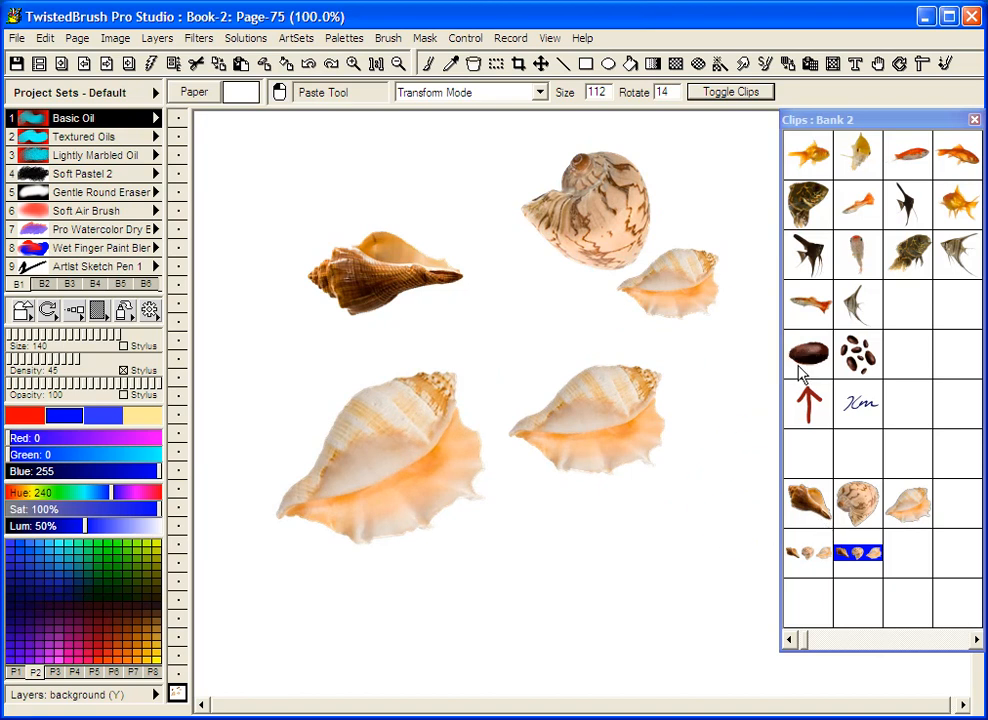
{"action": "mouse_move", "coordinate": [826, 553]}
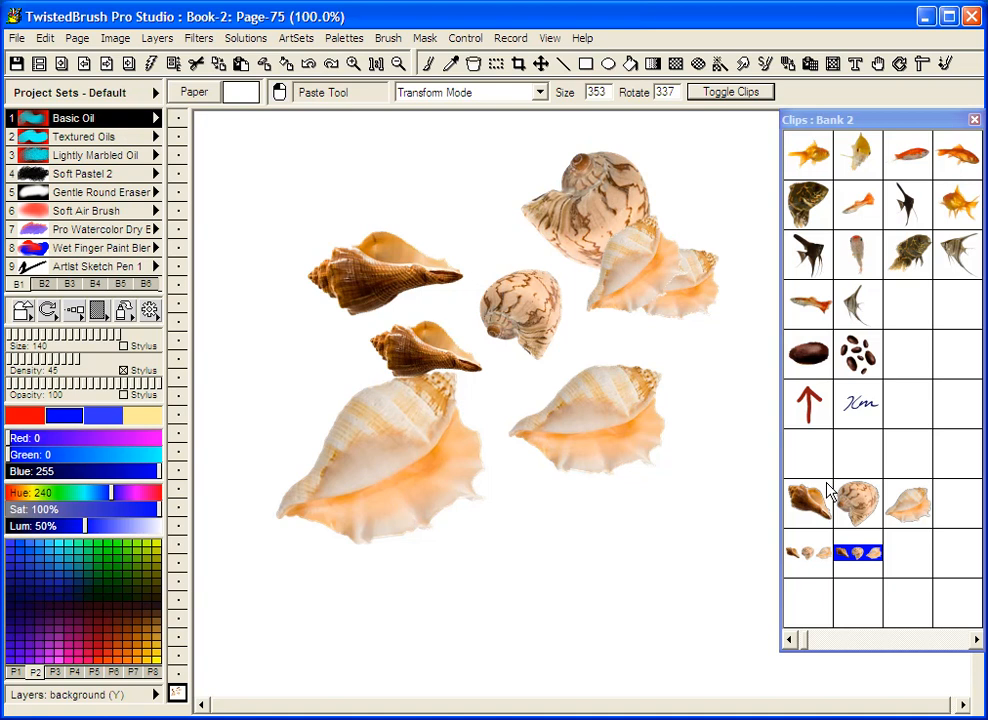
{"action": "mouse_move", "coordinate": [830, 495]}
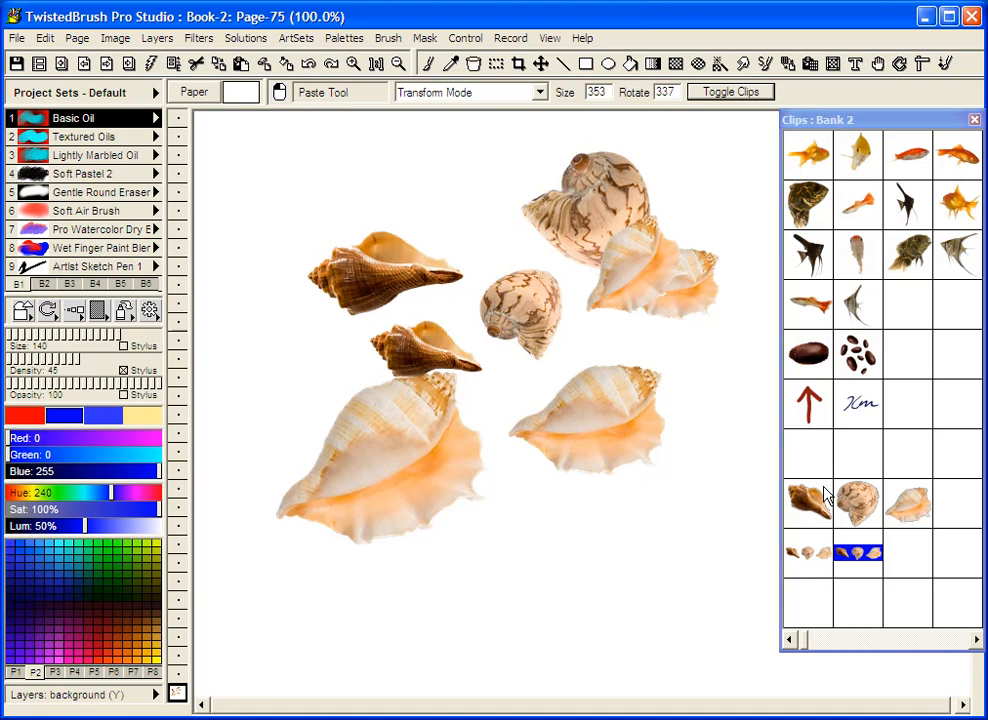
{"action": "mouse_move", "coordinate": [831, 258]}
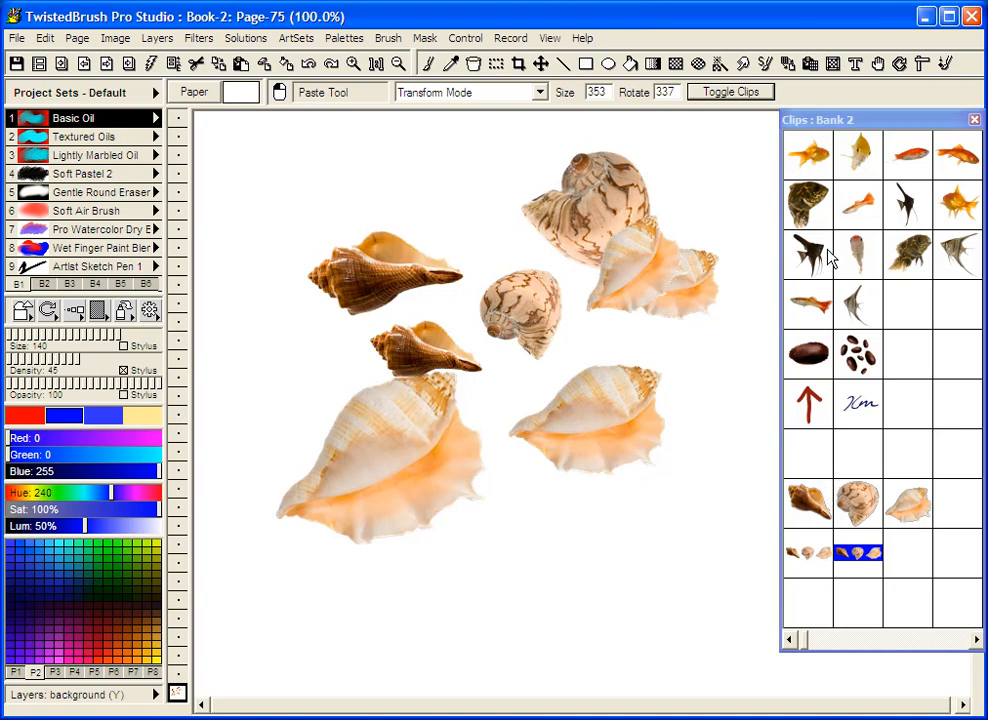